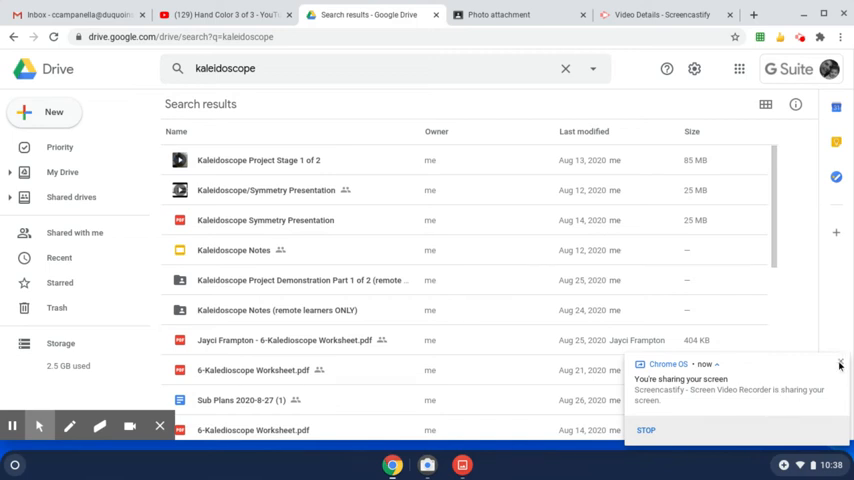
# Launch Camera from the shelf, switch mode and capture the kaleidoscope artwork
pyautogui.click(840, 364)
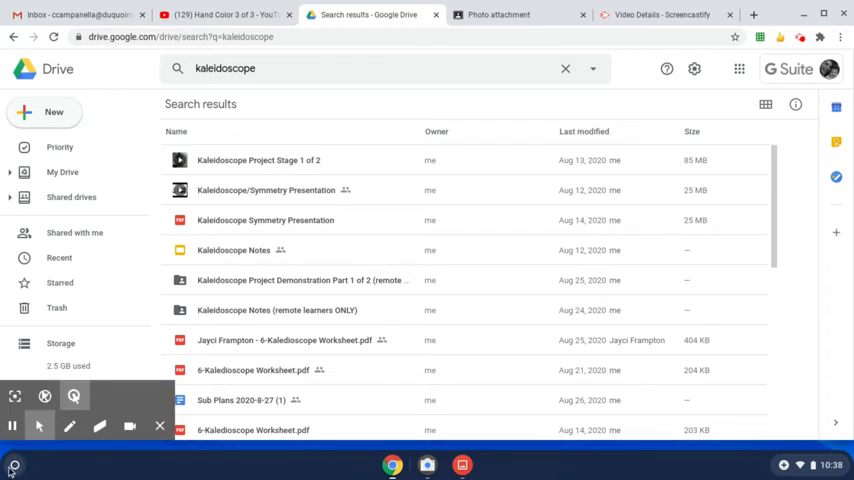
pyautogui.moveTo(14, 464)
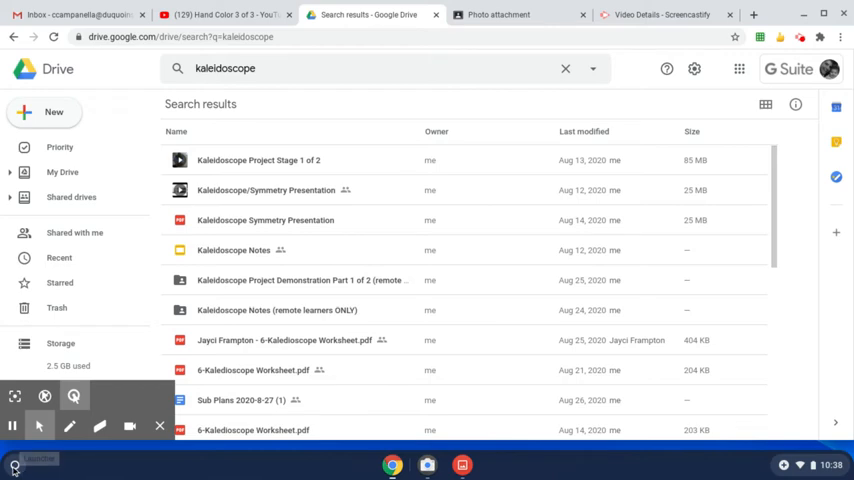
pyautogui.click(14, 464)
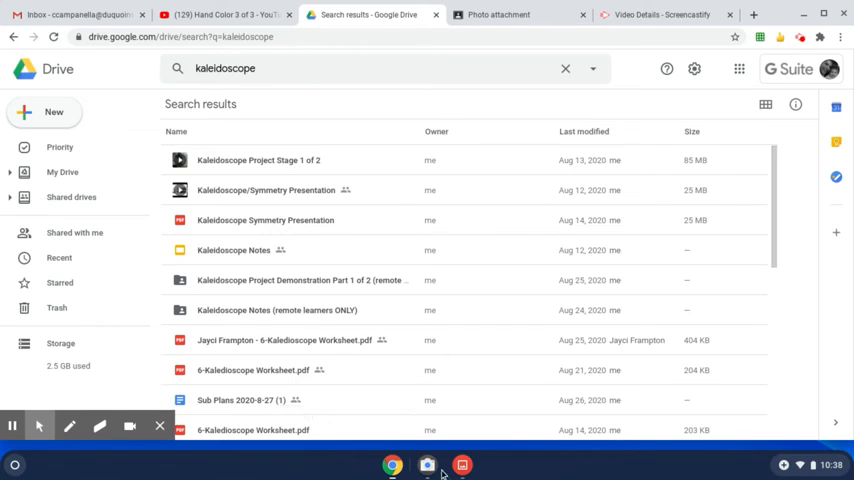
pyautogui.click(428, 464)
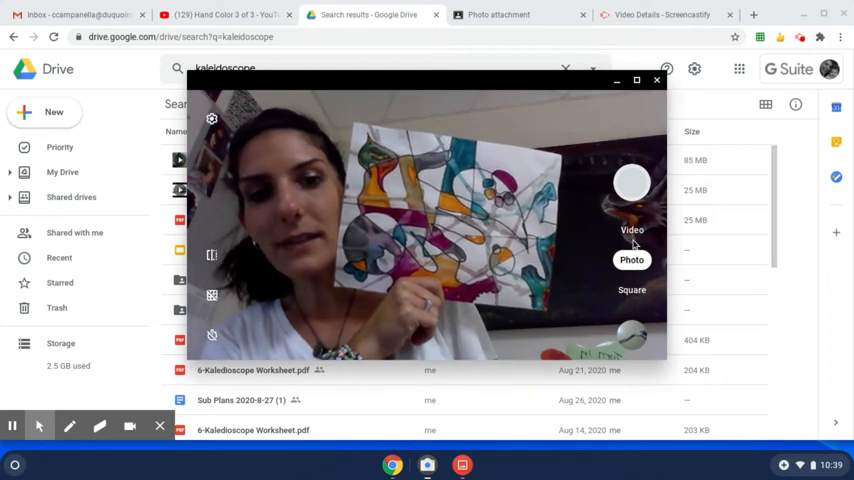
pyautogui.click(632, 230)
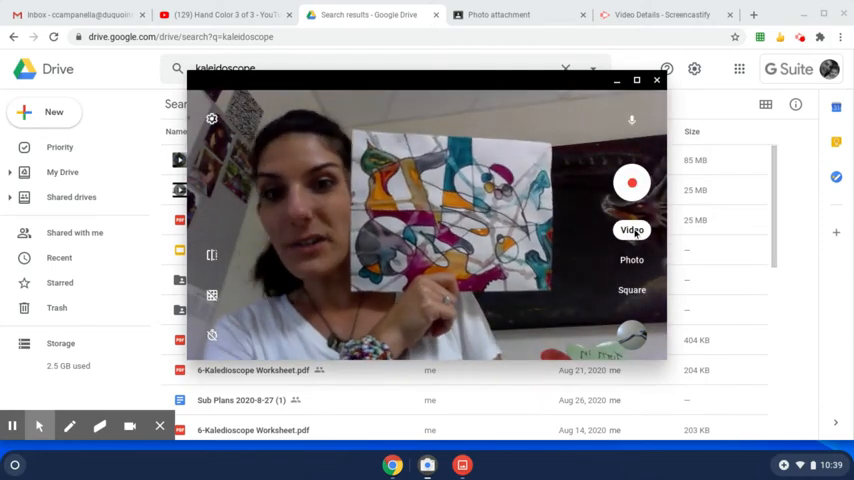
pyautogui.click(632, 260)
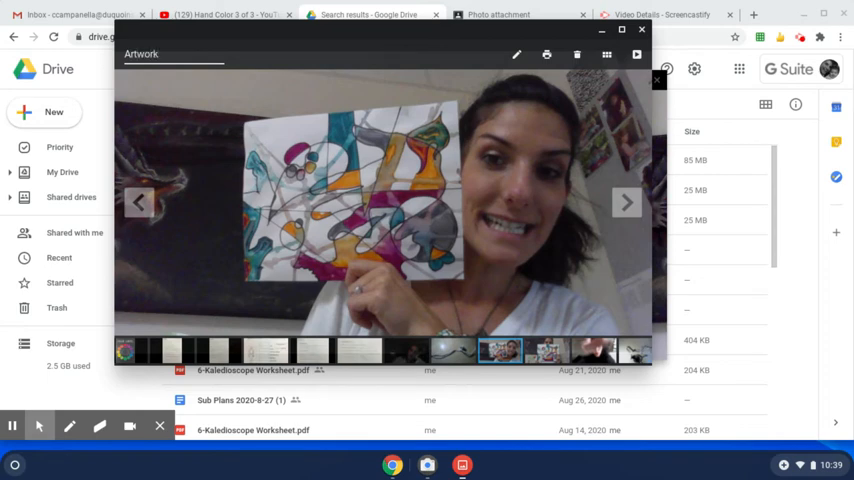
# Rename the captured photo to 'Artwork and ME' in the viewer title field
pyautogui.write('and ME')
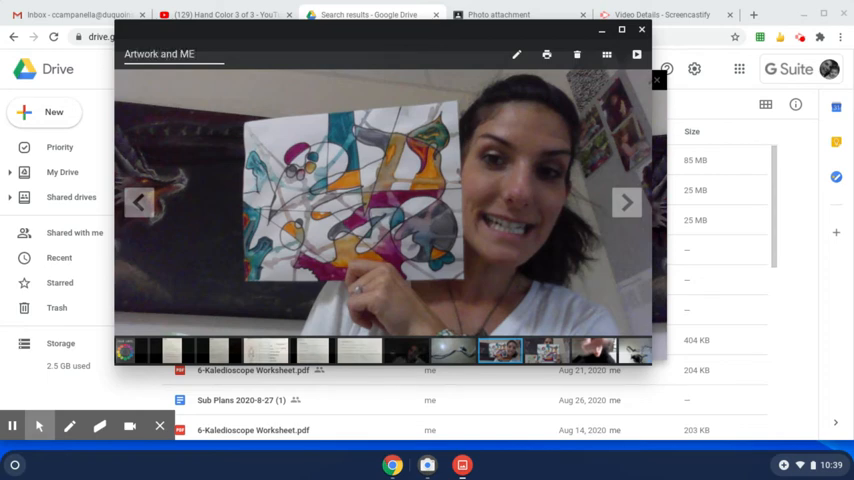
pyautogui.moveTo(340, 58)
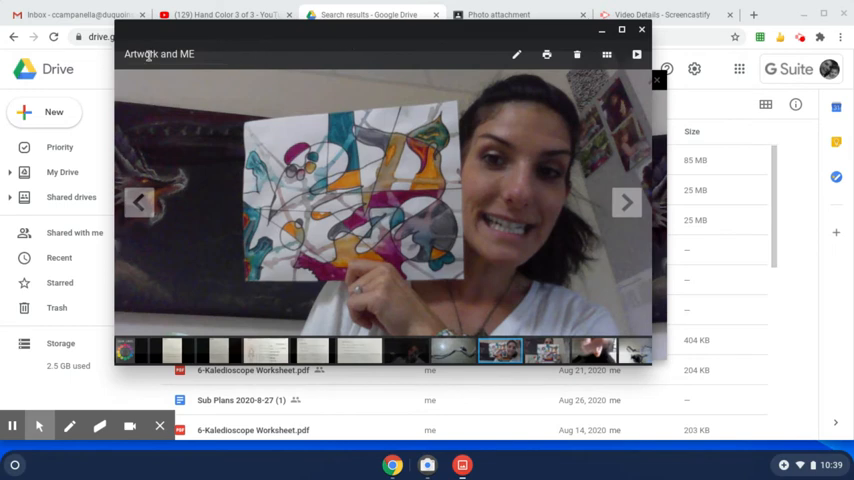
pyautogui.tripleClick(160, 54)
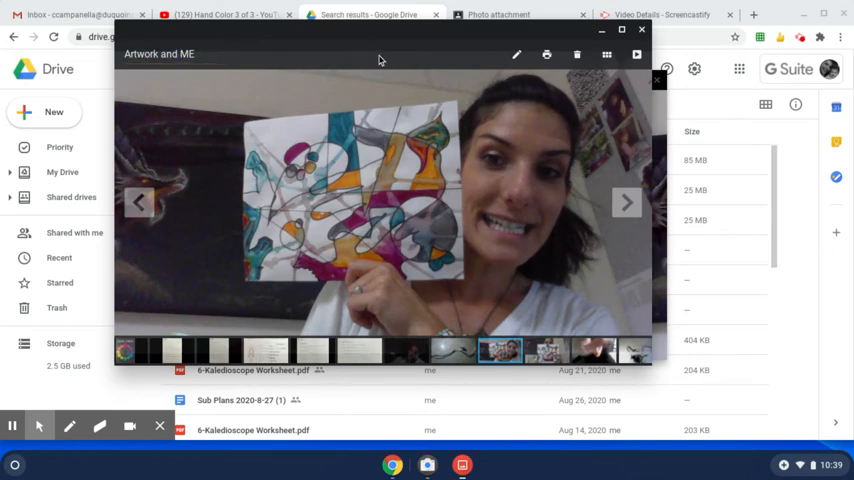
pyautogui.moveTo(242, 196)
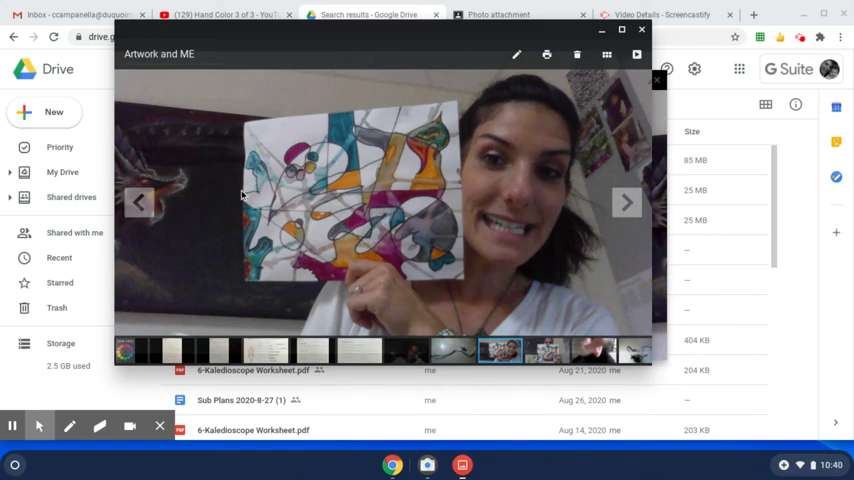
pyautogui.moveTo(600, 38)
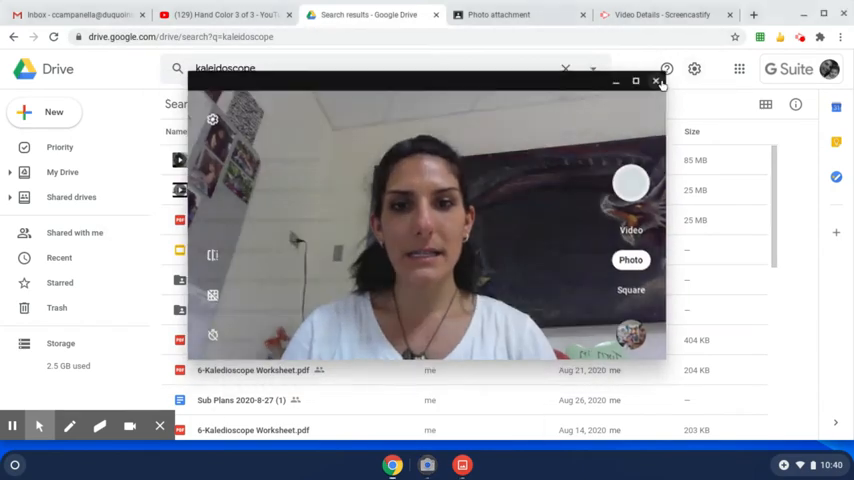
# Close the camera and go to My Drive via the Google apps grid
pyautogui.click(656, 80)
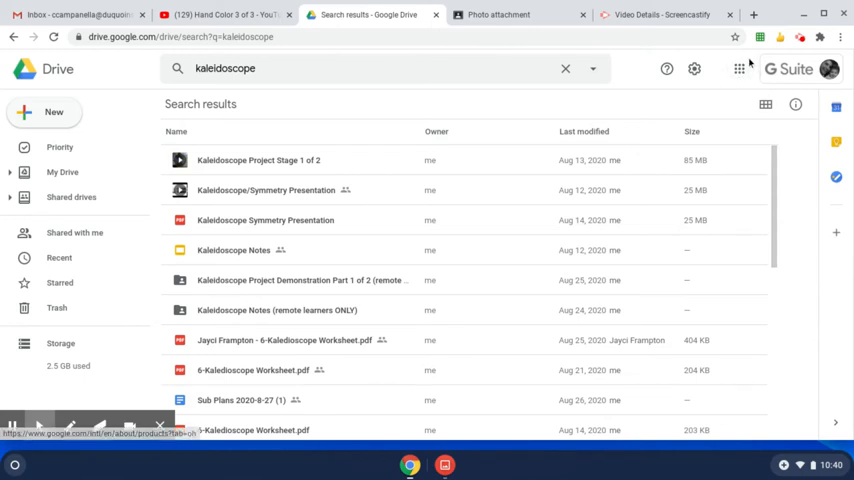
pyautogui.moveTo(738, 68)
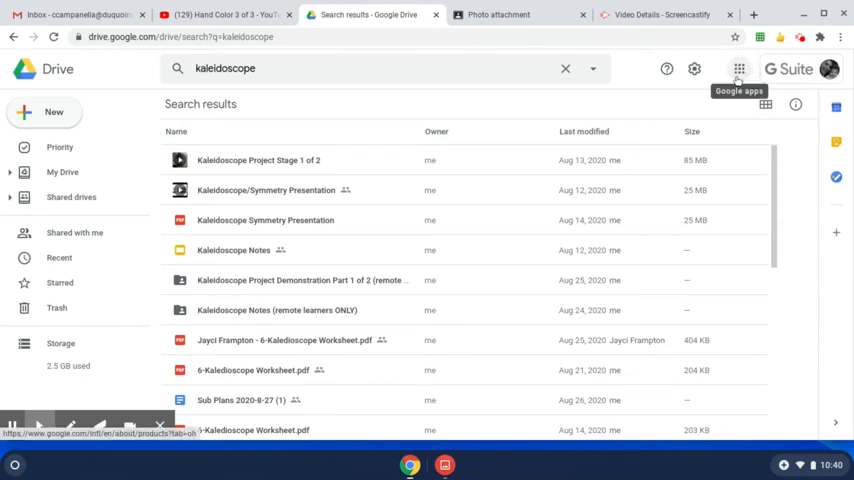
pyautogui.click(738, 68)
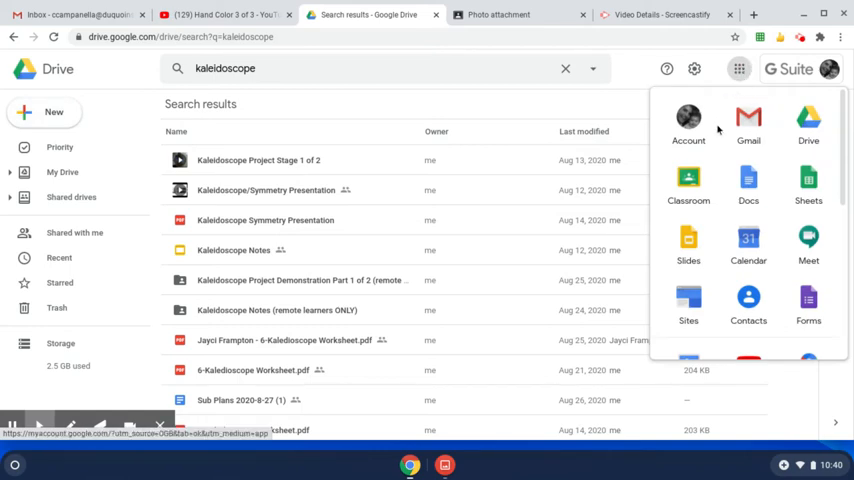
pyautogui.moveTo(808, 122)
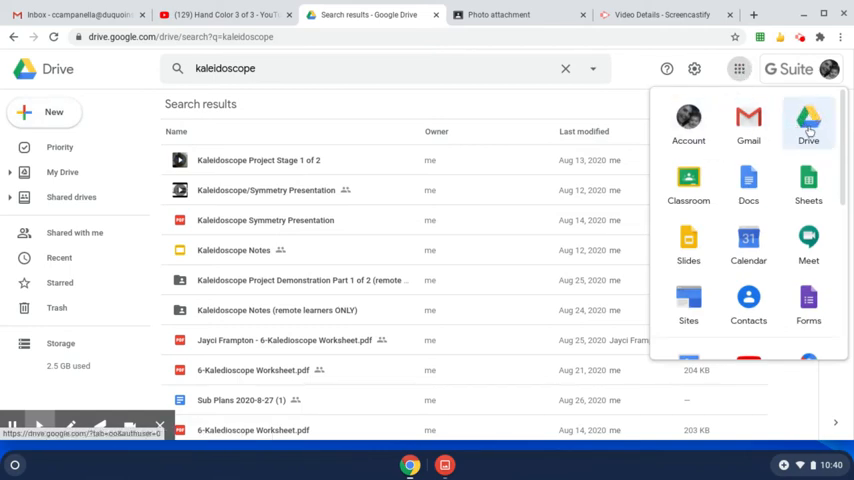
pyautogui.click(808, 122)
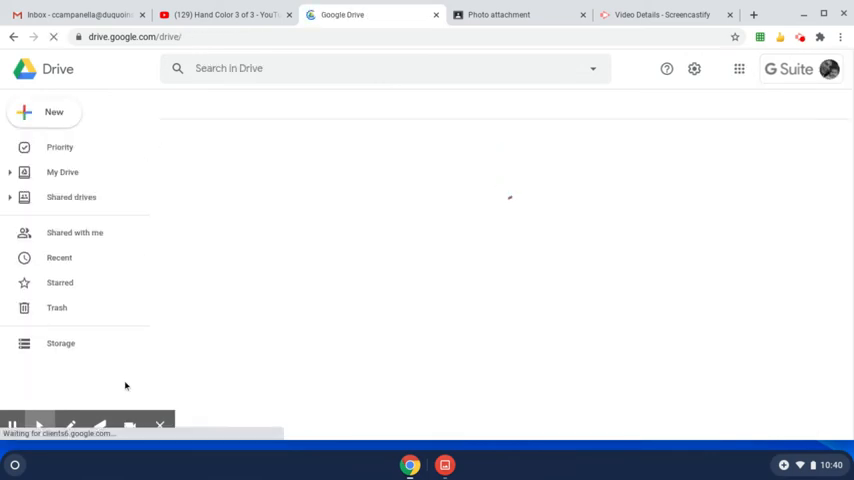
pyautogui.click(62, 172)
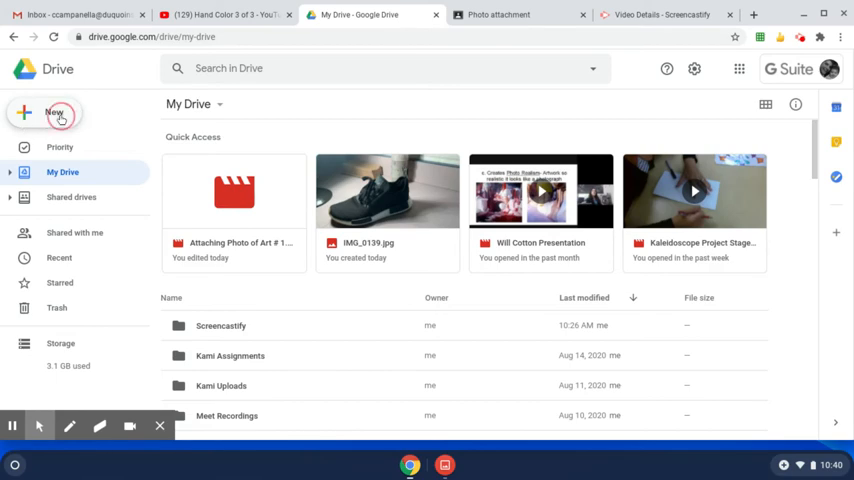
# Upload 'Artwork and ME.jpg' from Recent files into My Drive via New > File upload
pyautogui.click(54, 112)
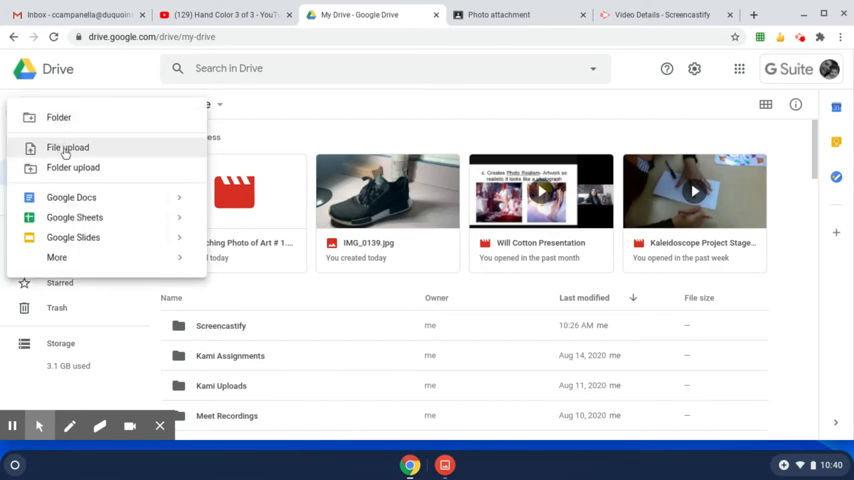
pyautogui.click(68, 148)
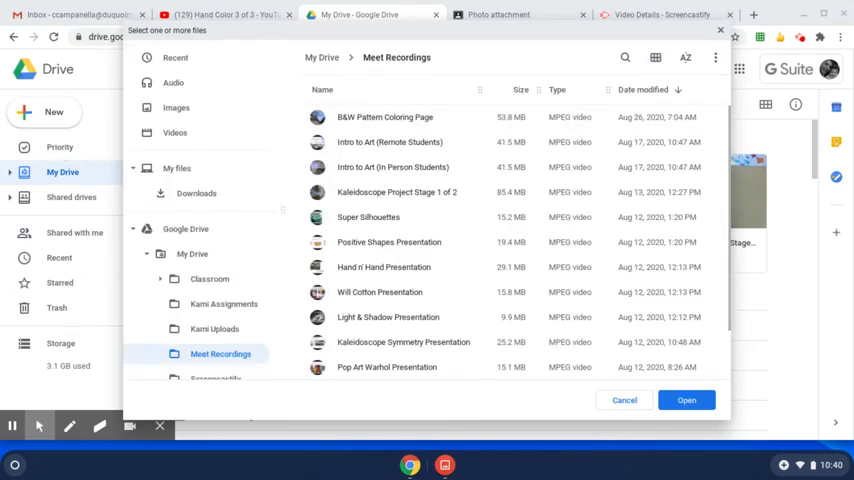
pyautogui.moveTo(176, 56)
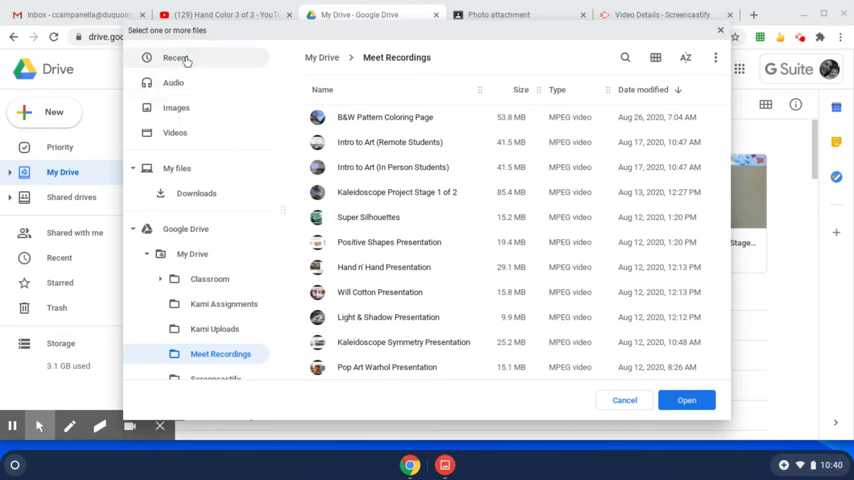
pyautogui.click(176, 58)
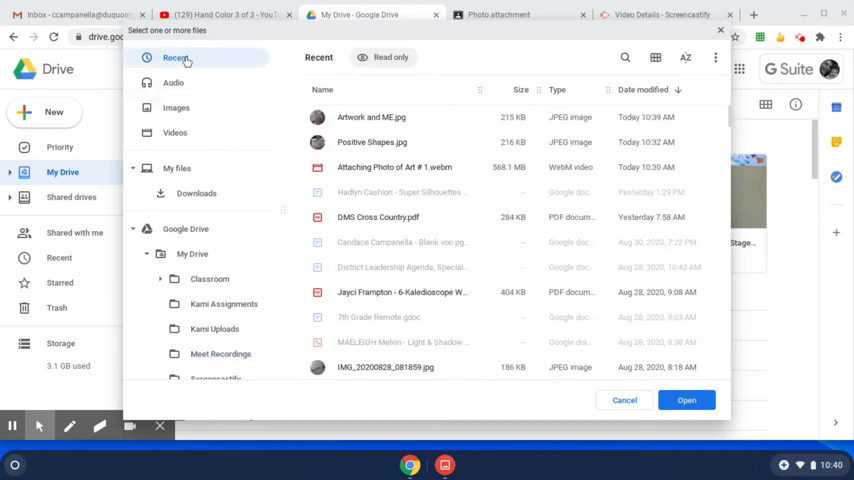
pyautogui.click(372, 116)
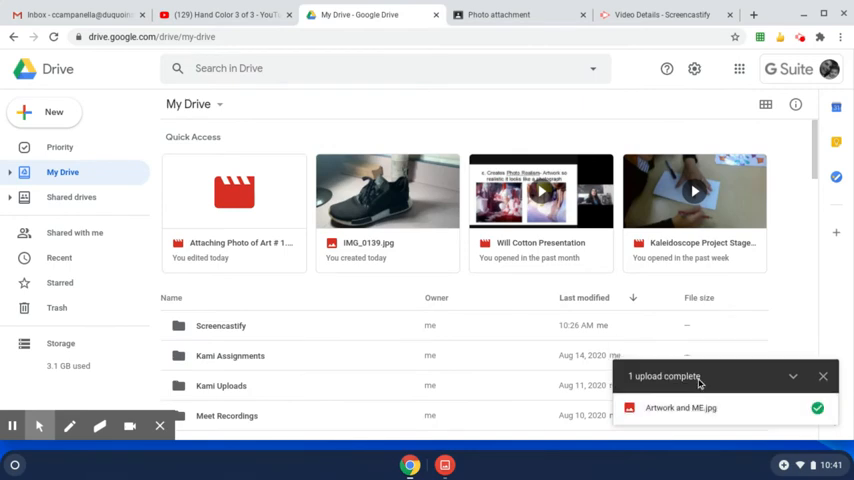
pyautogui.moveTo(748, 378)
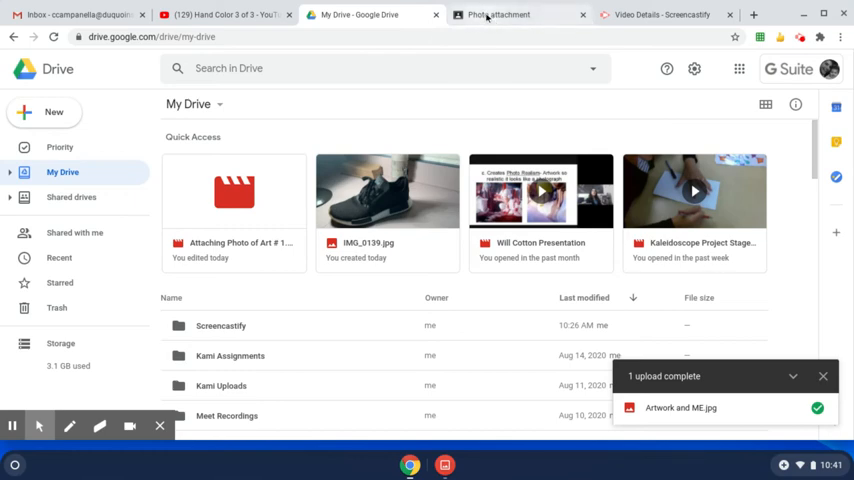
# Show the Add or create choices under Your work on the Photo attachment assignment
pyautogui.click(516, 14)
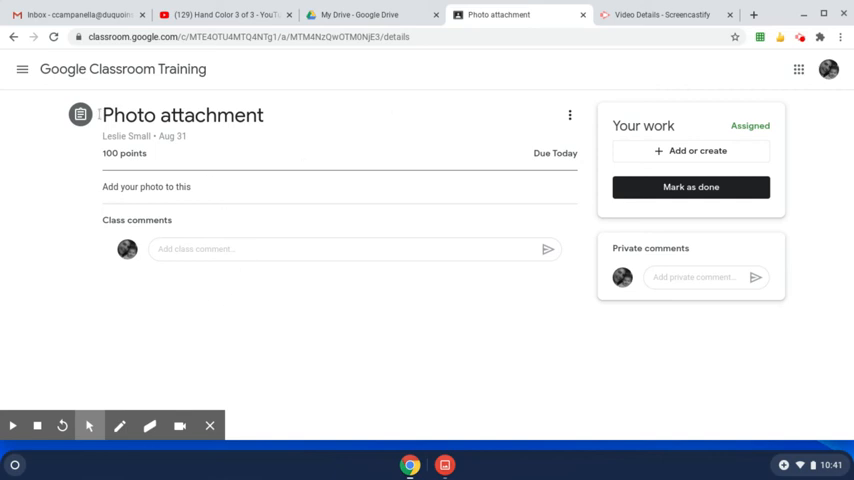
pyautogui.moveTo(240, 288)
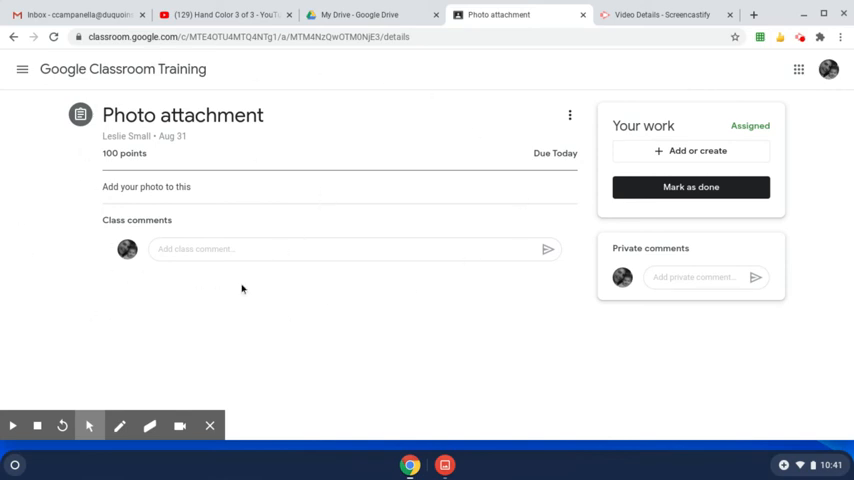
pyautogui.moveTo(630, 298)
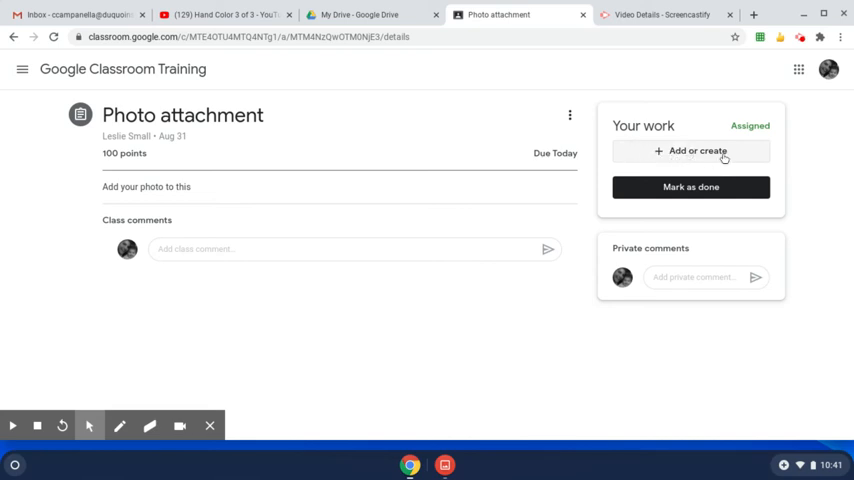
pyautogui.moveTo(646, 160)
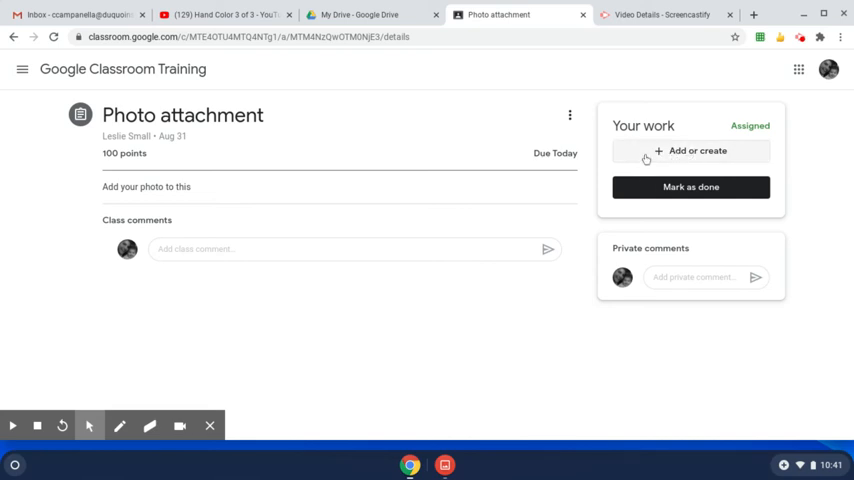
pyautogui.click(690, 152)
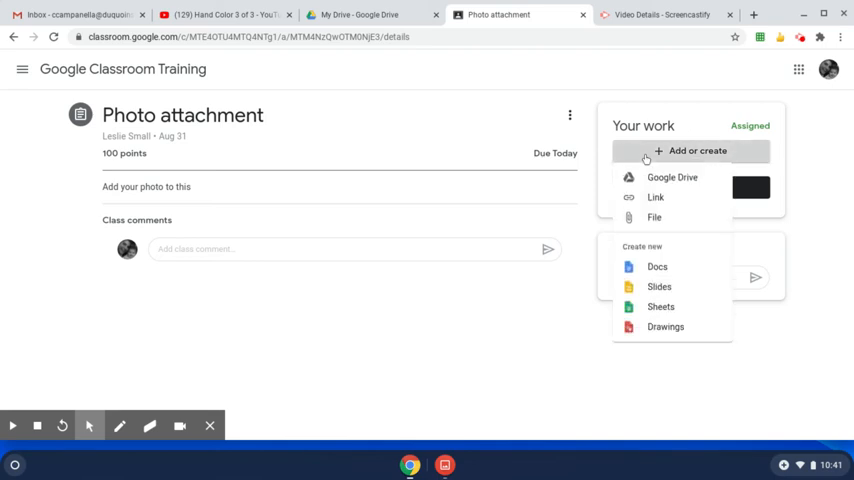
pyautogui.moveTo(672, 176)
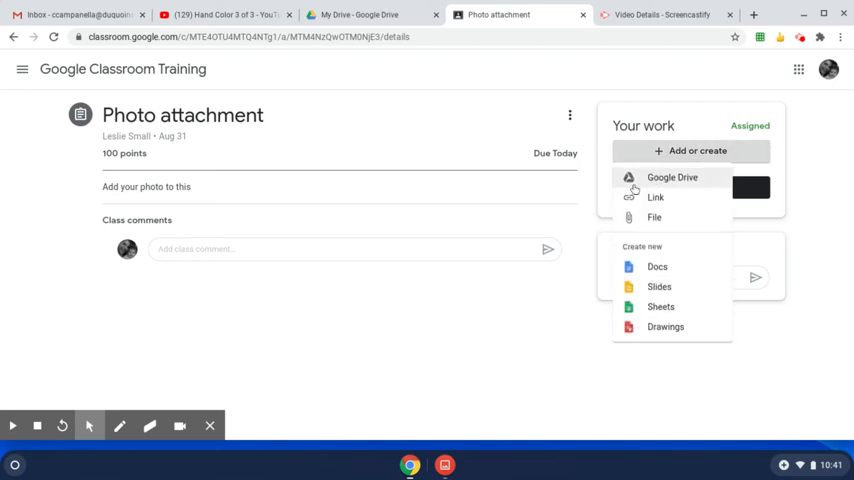
pyautogui.moveTo(654, 216)
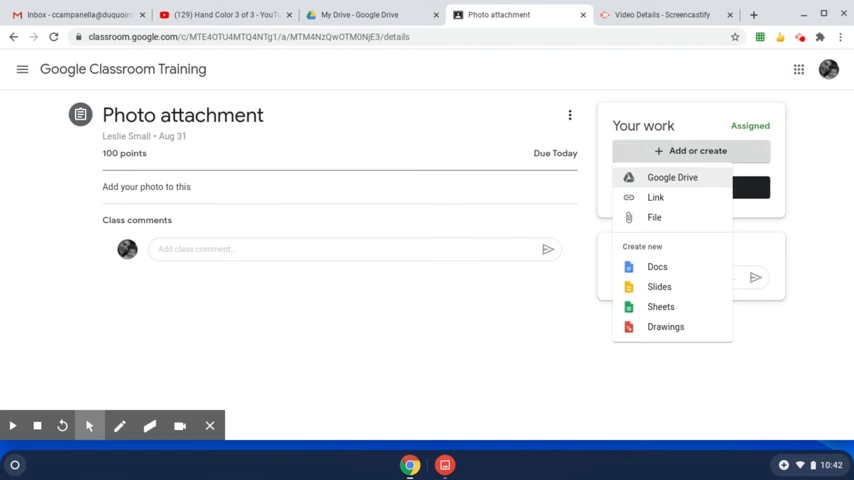
# Attach 'Artwork and ME.jpg' from Google Drive's Recent files to the assignment
pyautogui.click(672, 176)
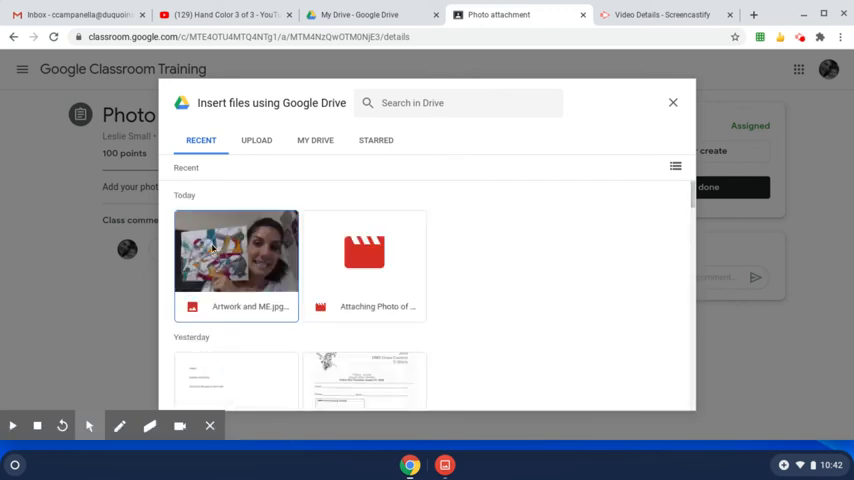
pyautogui.click(234, 250)
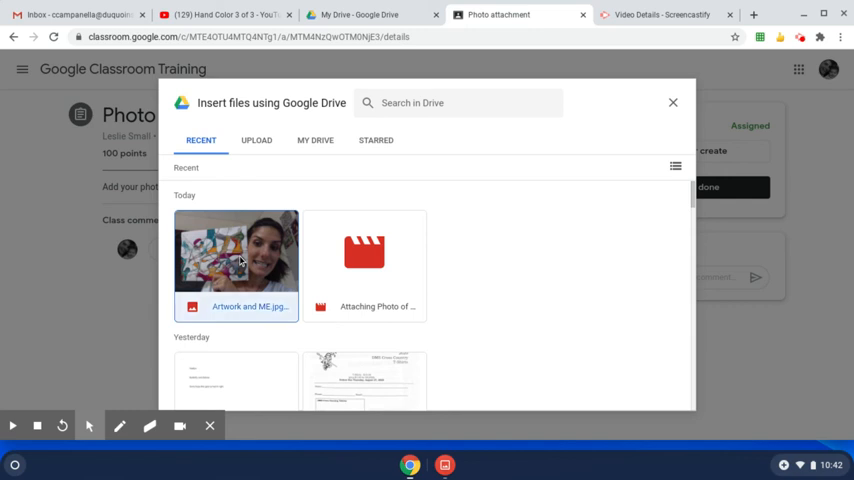
pyautogui.click(236, 256)
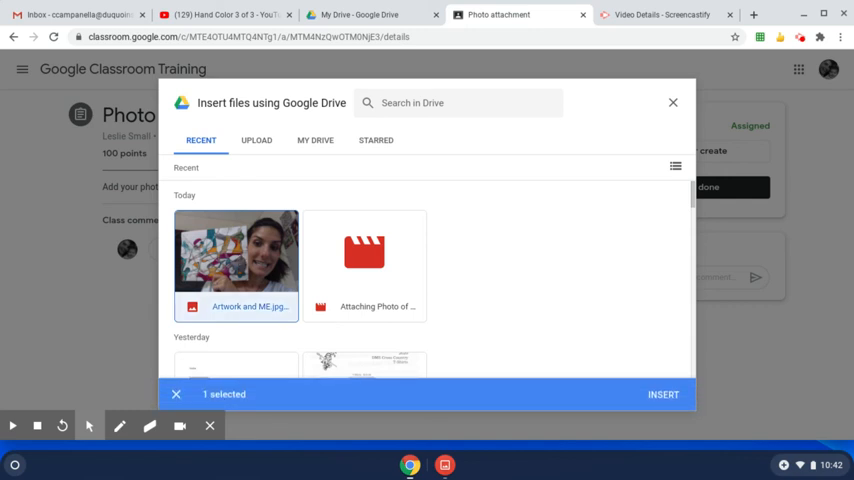
pyautogui.moveTo(296, 398)
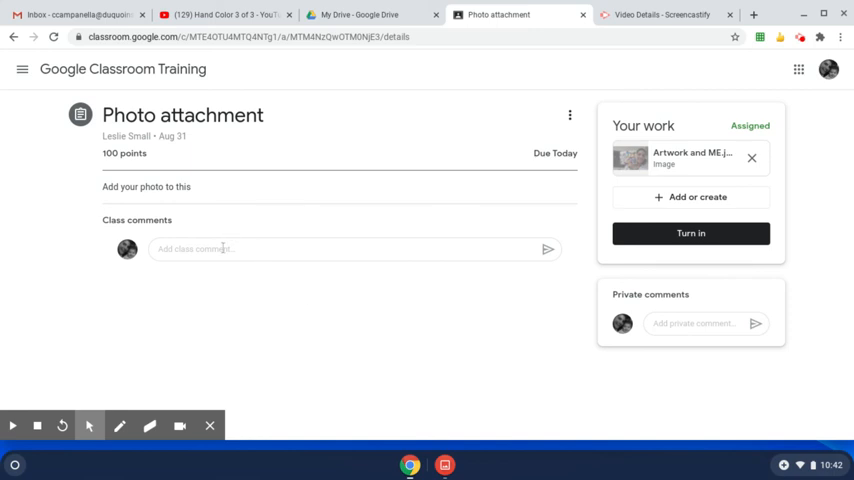
# Turn in the assignment and confirm, submitting 'Artwork and ME.jpg'
pyautogui.click(340, 250)
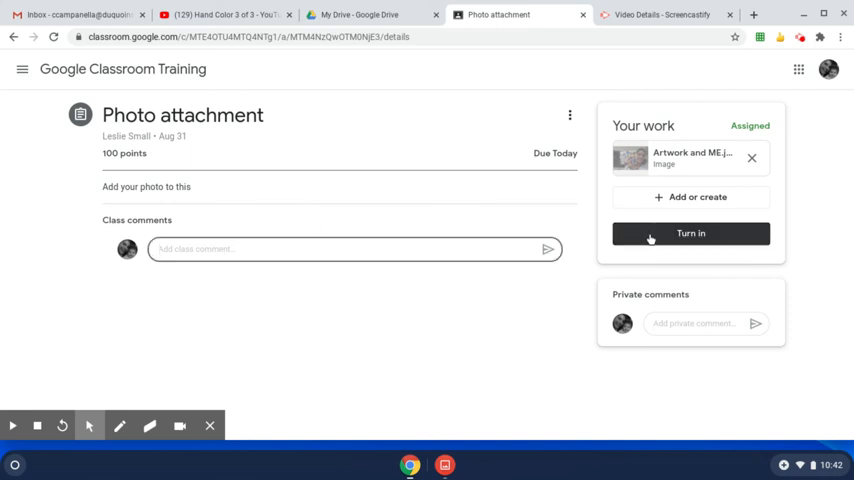
pyautogui.moveTo(576, 230)
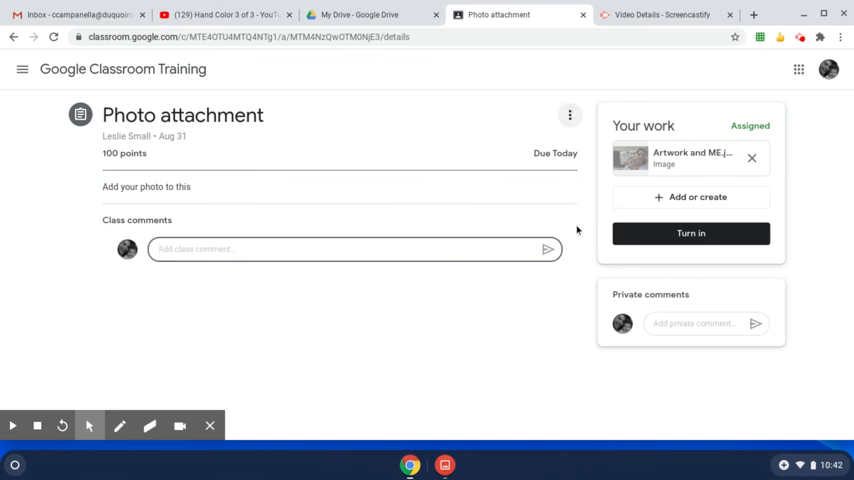
pyautogui.moveTo(572, 368)
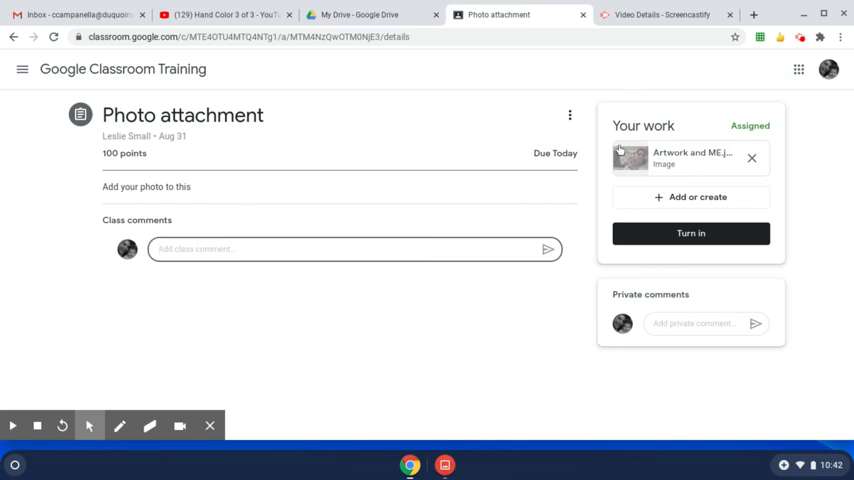
pyautogui.moveTo(718, 180)
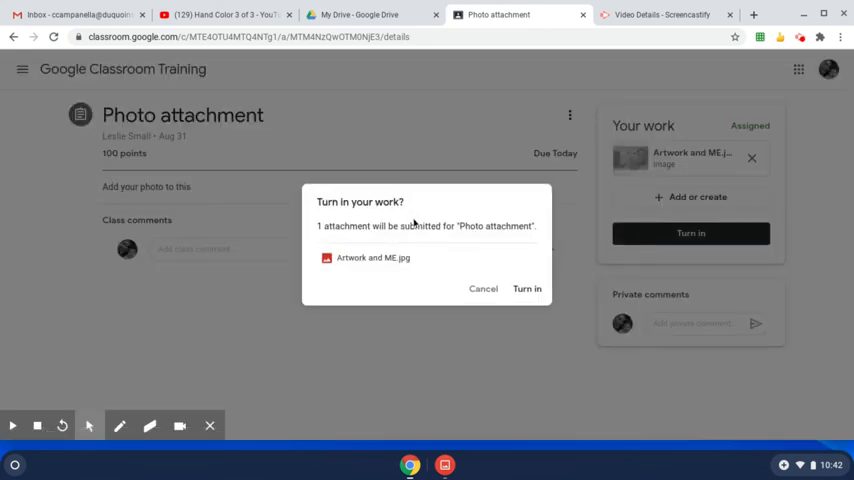
pyautogui.moveTo(528, 288)
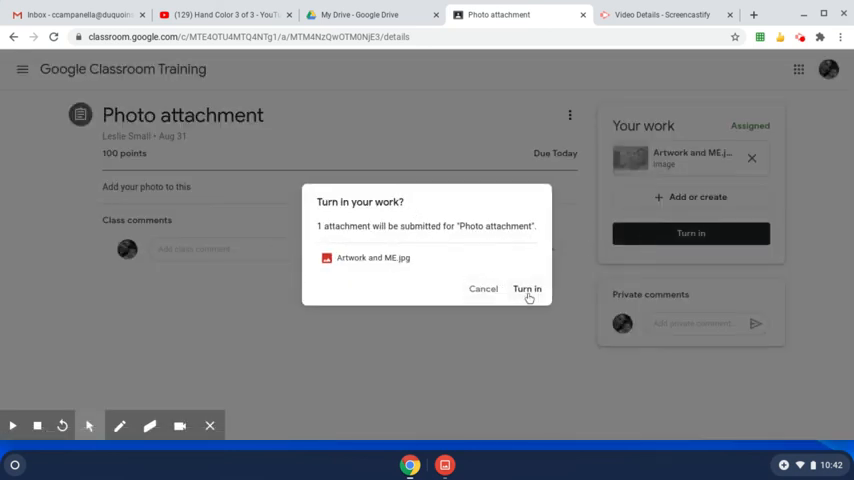
pyautogui.click(528, 288)
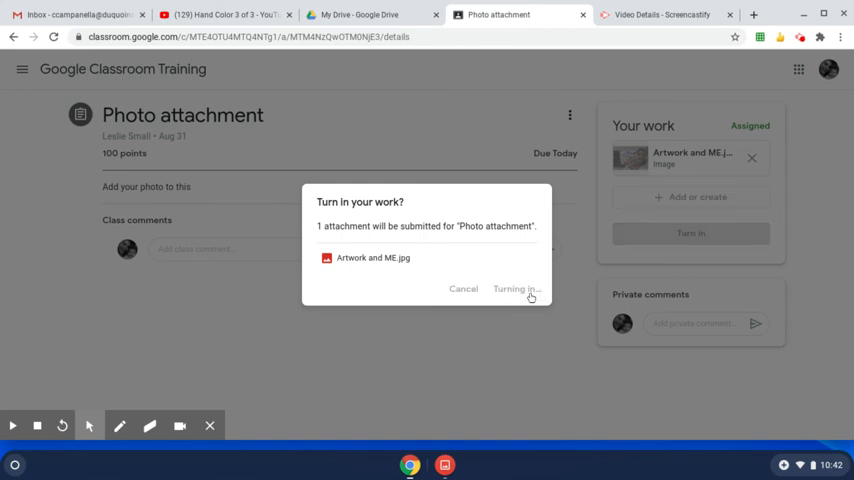
pyautogui.click(516, 288)
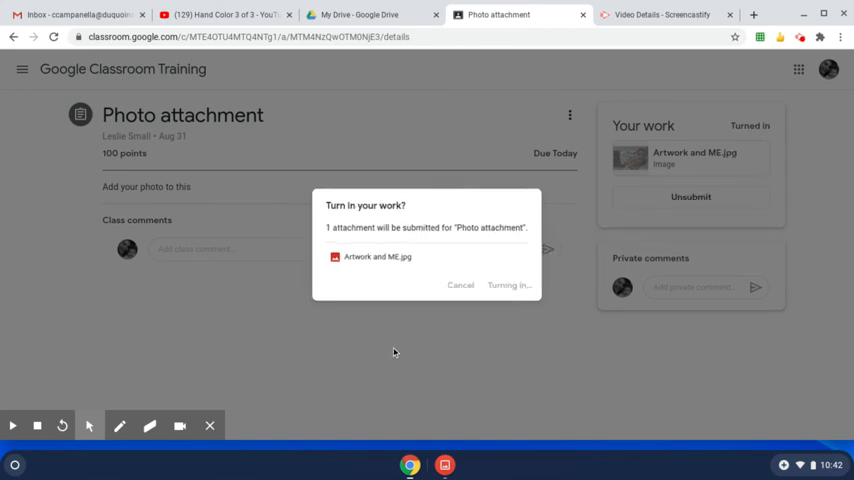
pyautogui.click(510, 284)
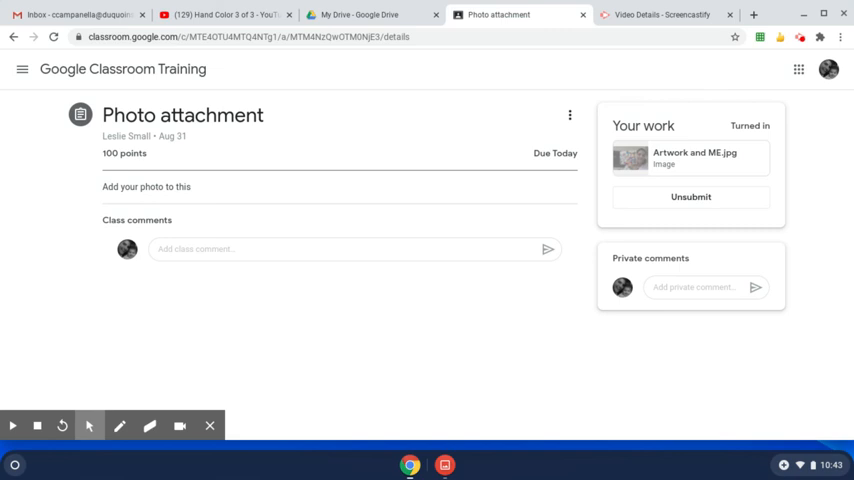
pyautogui.moveTo(758, 152)
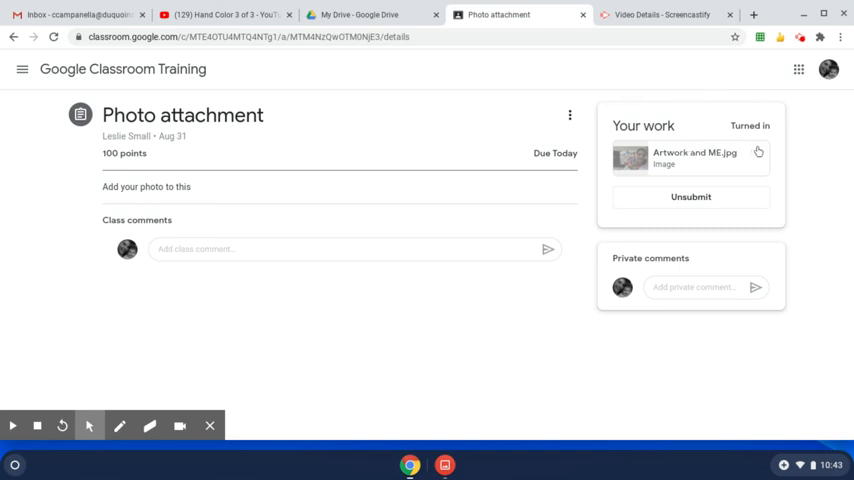
pyautogui.moveTo(578, 192)
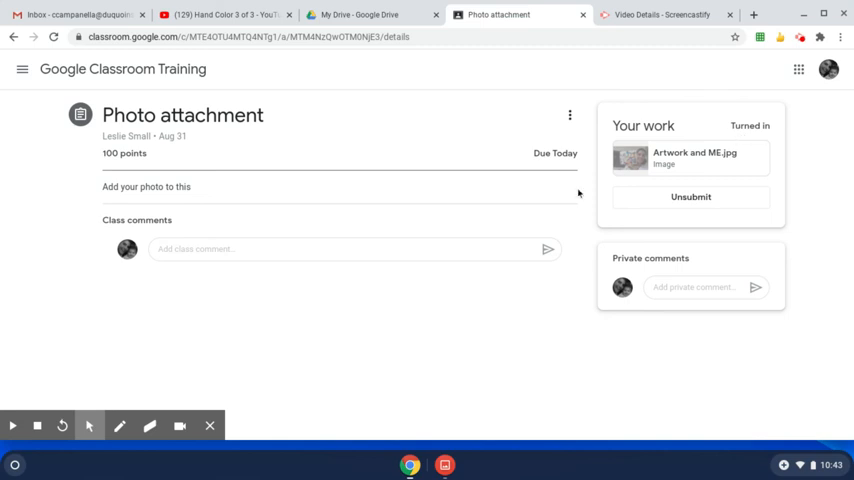
pyautogui.moveTo(810, 264)
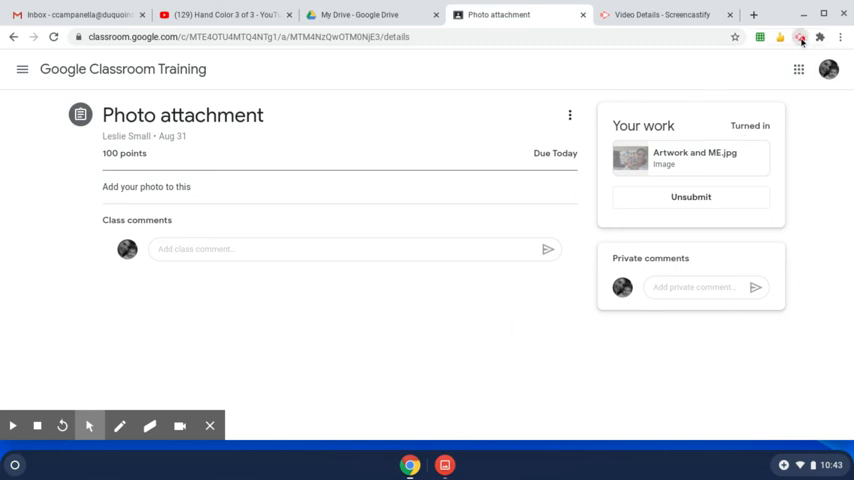
pyautogui.click(800, 36)
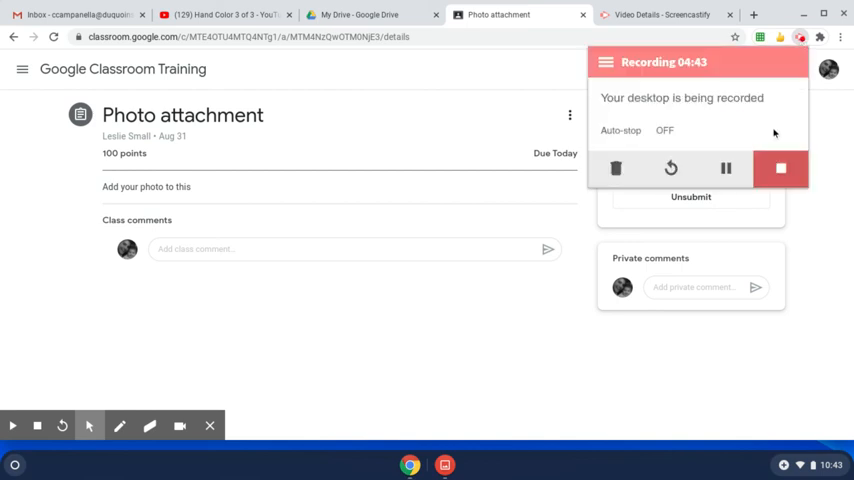